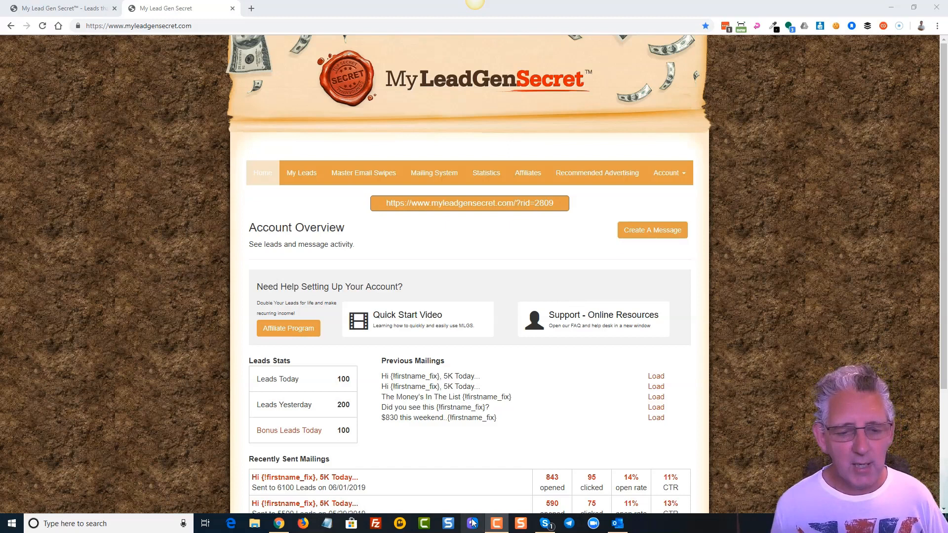
{"action": "mouse_move", "coordinate": [405, 506]}
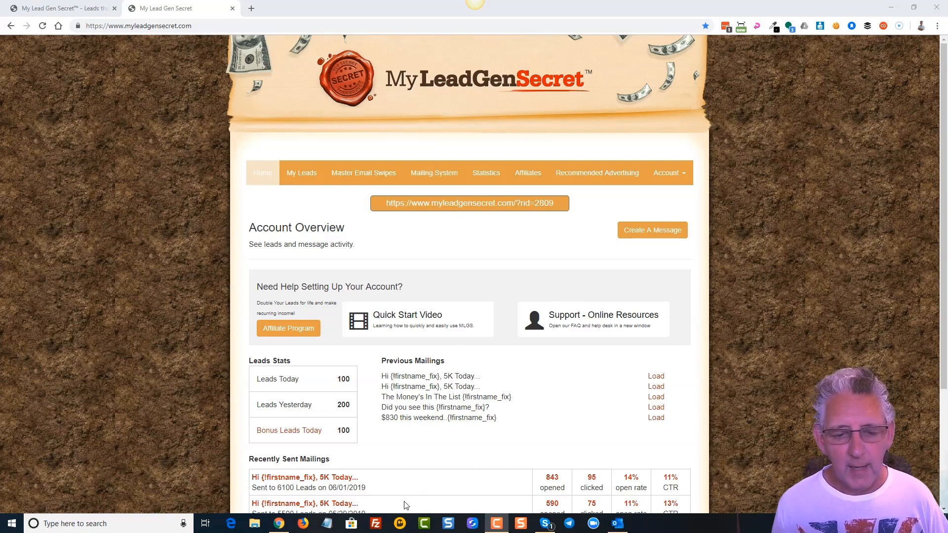
{"action": "mouse_move", "coordinate": [549, 501]}
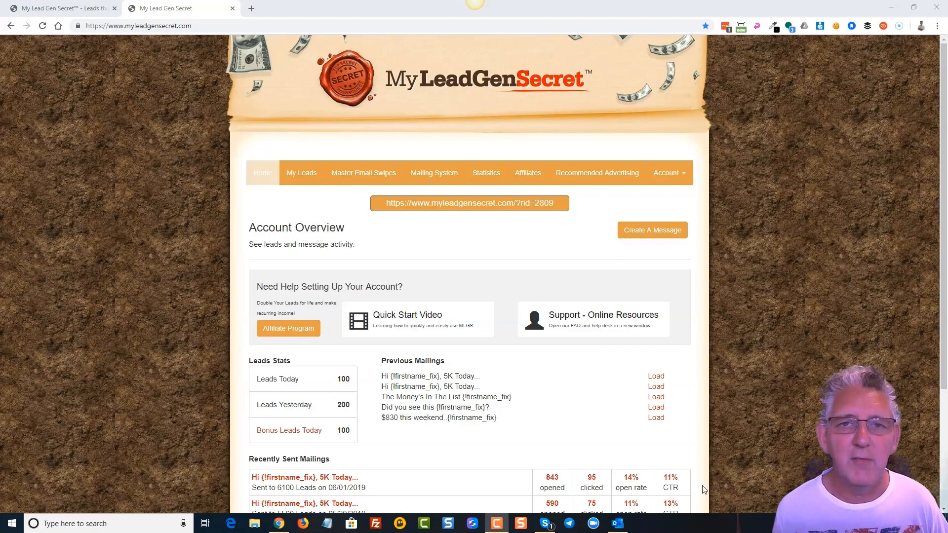
{"action": "mouse_move", "coordinate": [365, 220]}
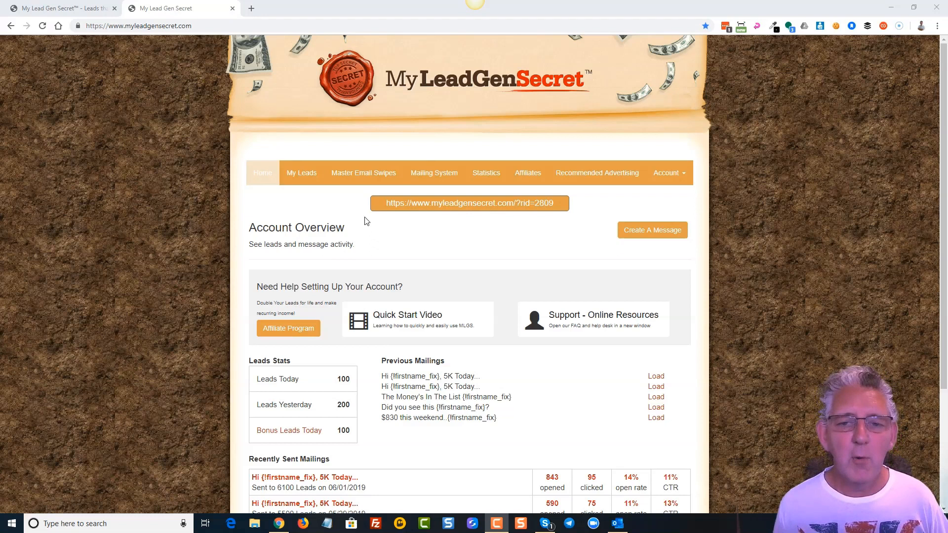
Open My Leads, select all daily 200-lead batches, and review the download buttons
{"action": "left_click", "coordinate": [301, 173]}
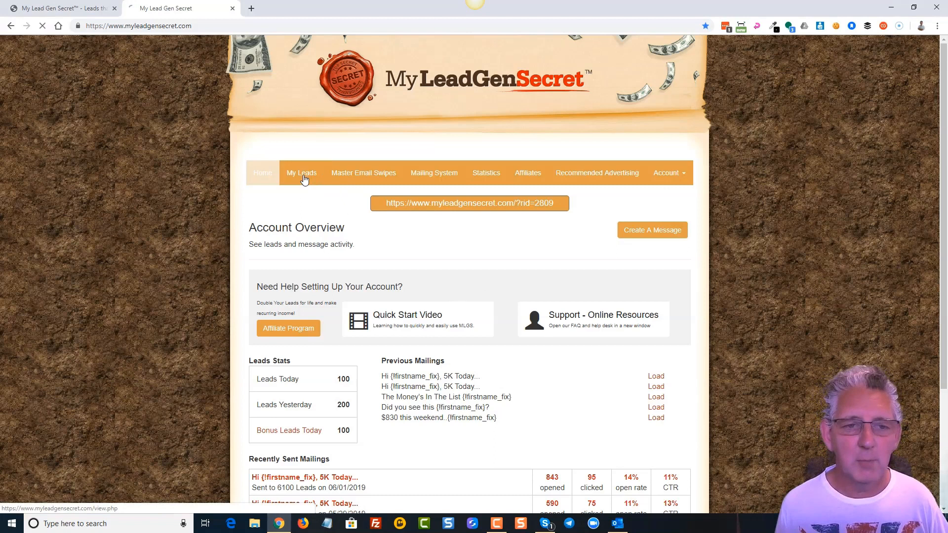
{"action": "left_click", "coordinate": [301, 173]}
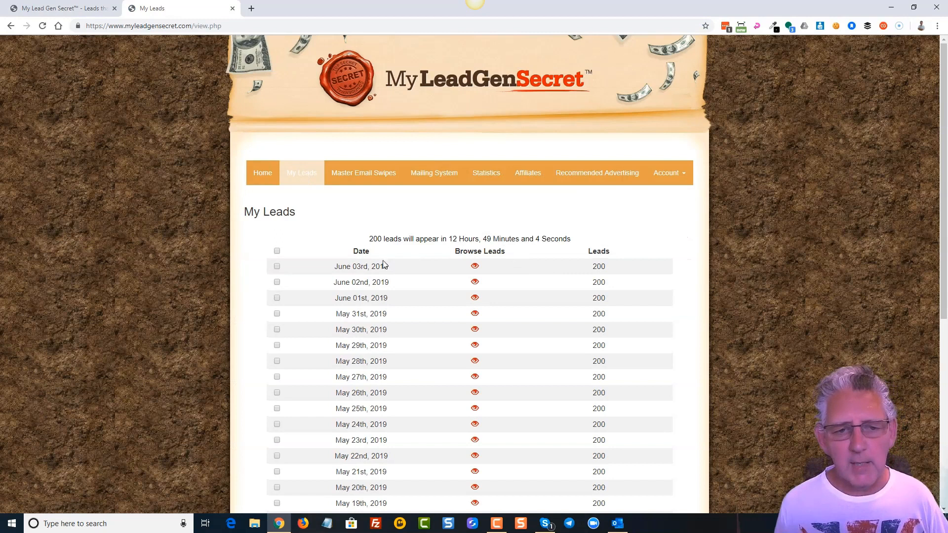
{"action": "scroll", "scroll_direction": "down", "scroll_amount": 3}
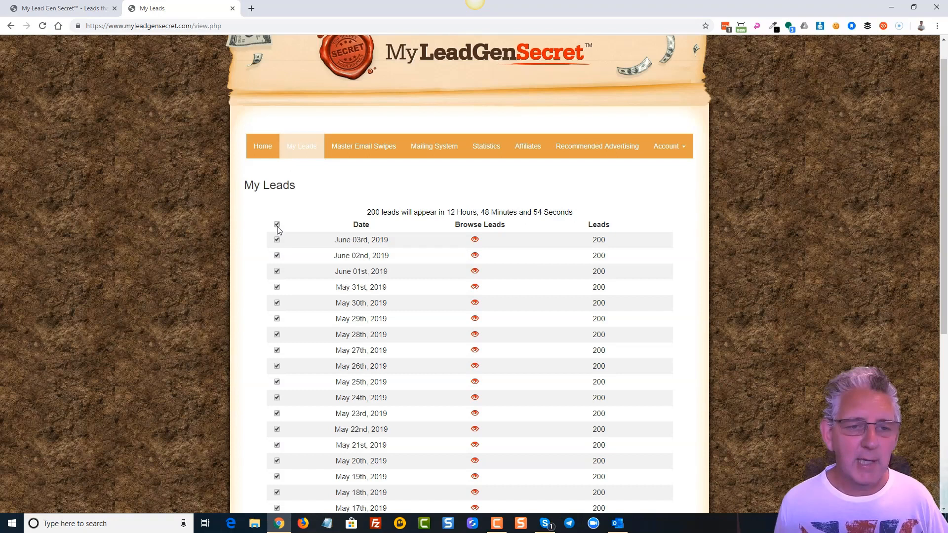
{"action": "scroll", "scroll_direction": "down", "scroll_amount": 3}
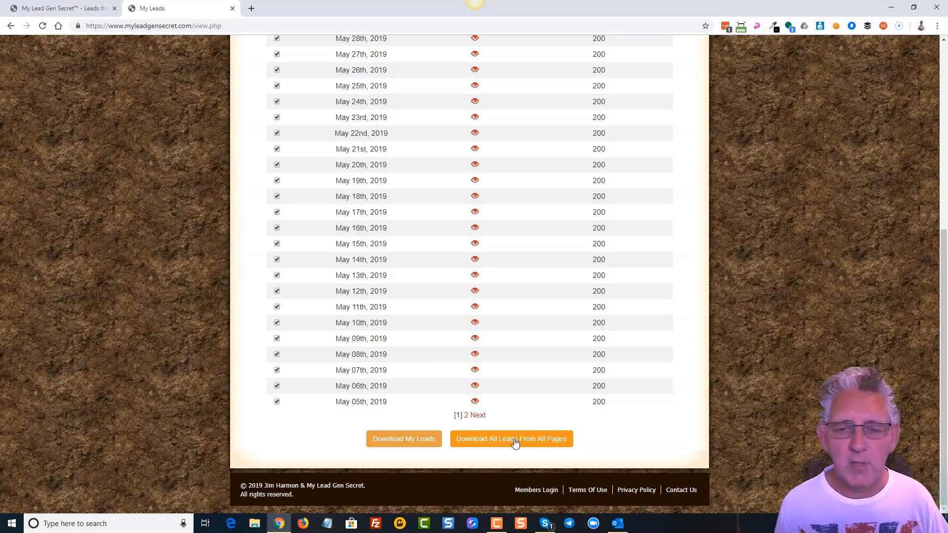
{"action": "scroll", "scroll_direction": "up", "scroll_amount": 3}
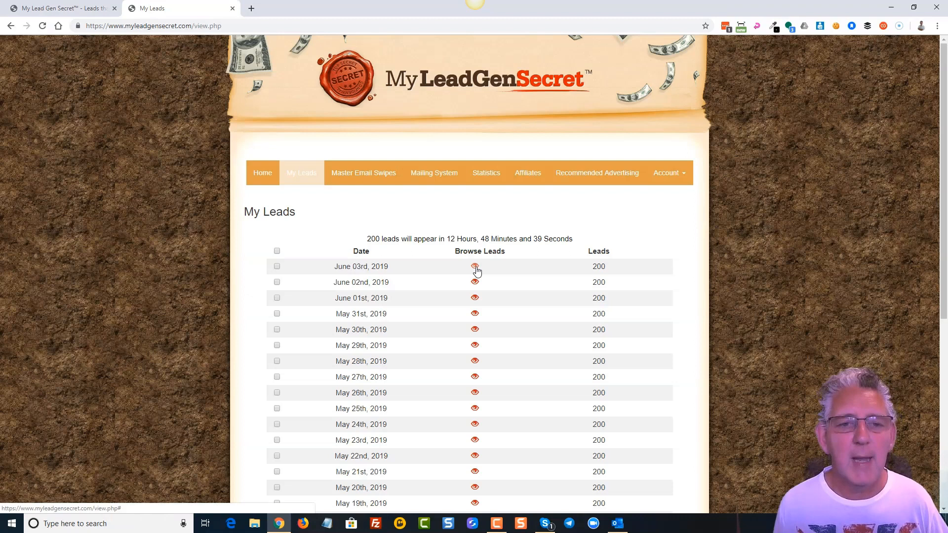
Show the Master Email Swipes page from the top, with ready-made subjects and bodies
{"action": "left_click", "coordinate": [363, 172]}
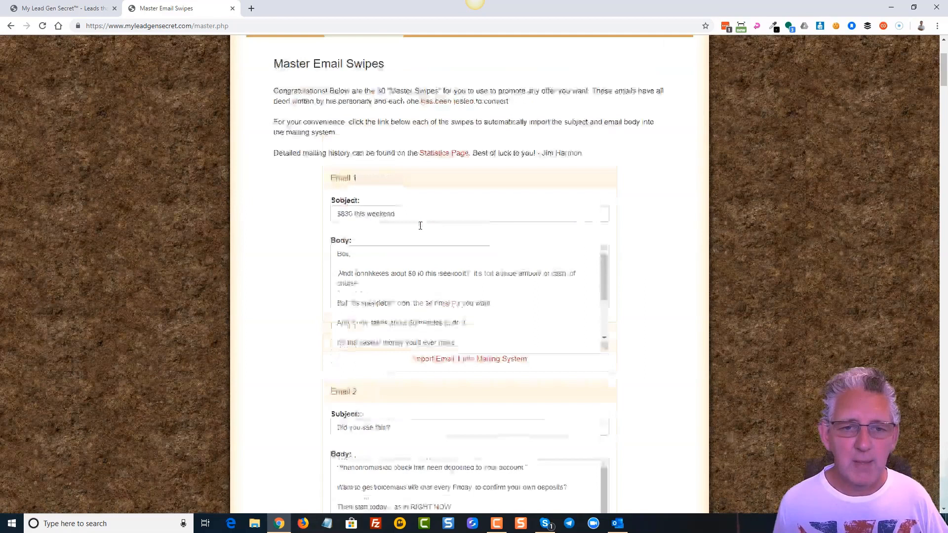
{"action": "scroll", "scroll_direction": "up", "scroll_amount": 3}
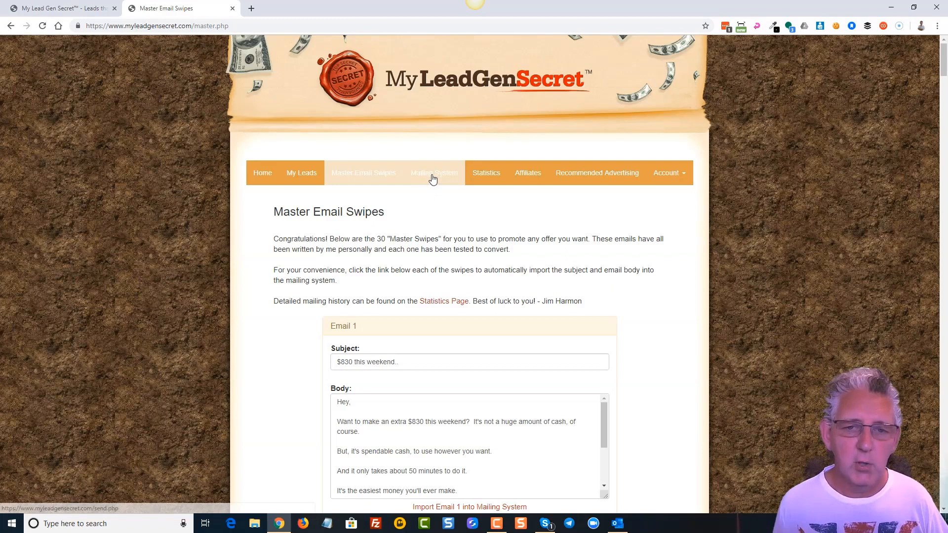
In Mailing System, mail by date and add every dated batch, totalling 6500 leads
{"action": "left_click", "coordinate": [434, 172]}
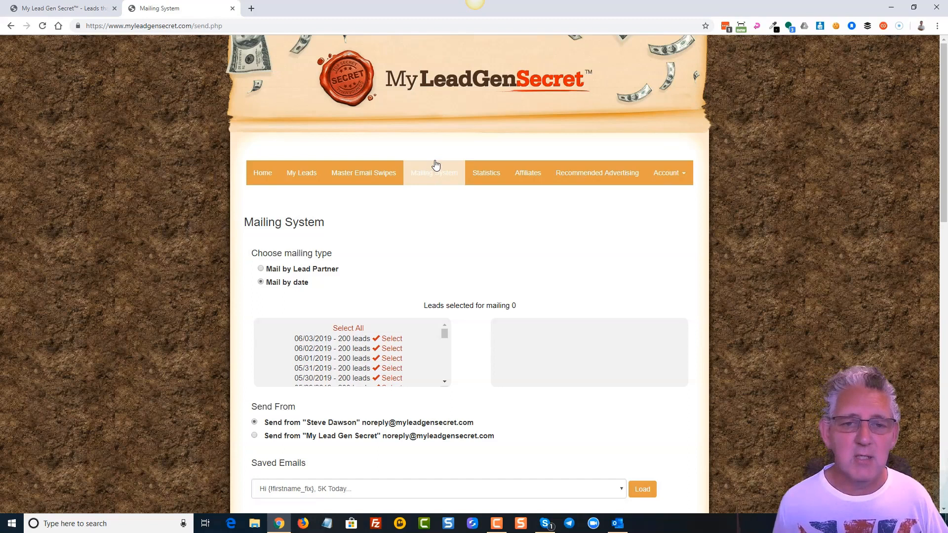
{"action": "mouse_move", "coordinate": [440, 219]}
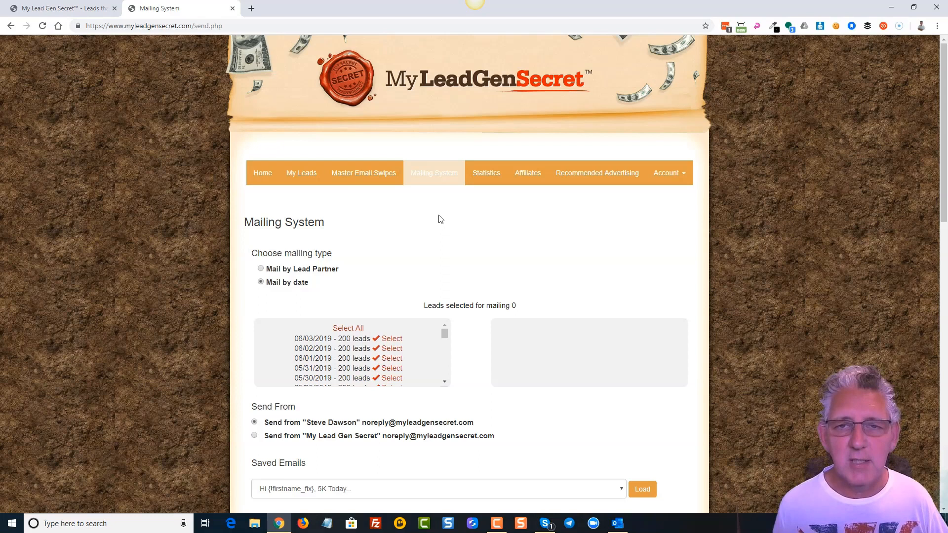
{"action": "mouse_move", "coordinate": [434, 180]}
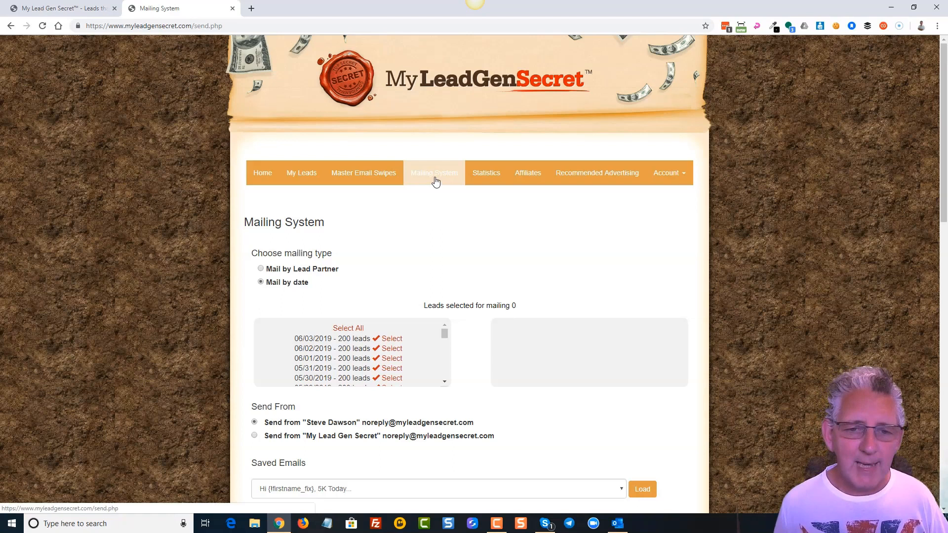
{"action": "scroll", "scroll_direction": "down", "scroll_amount": 3}
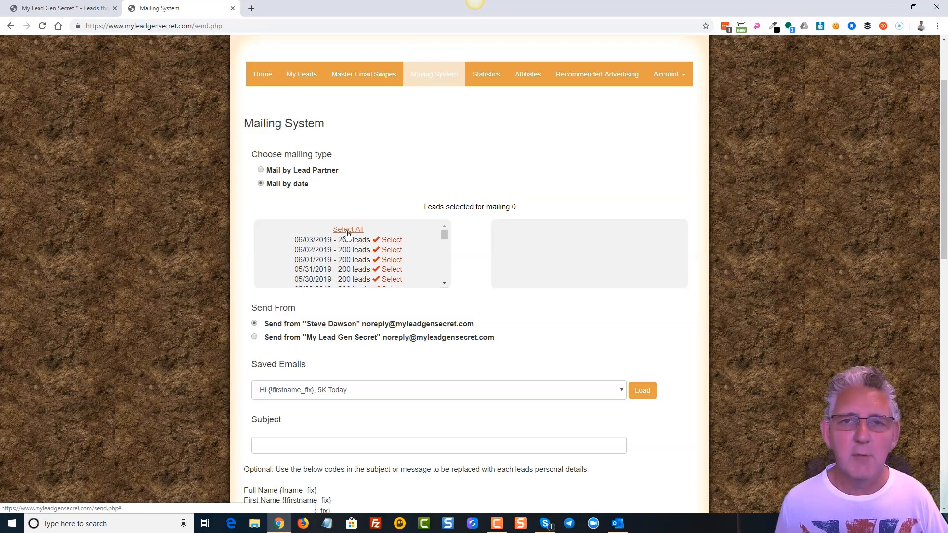
{"action": "left_click", "coordinate": [347, 229]}
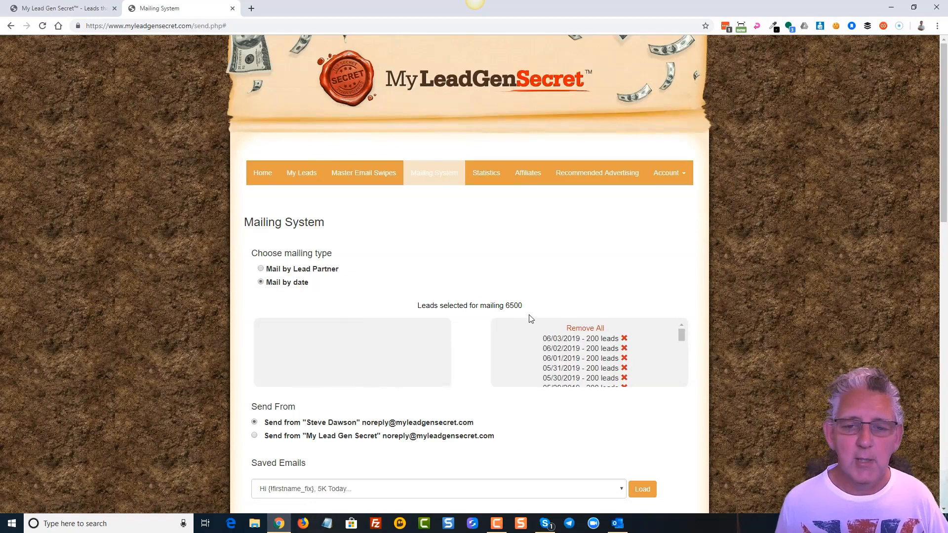
{"action": "scroll", "scroll_direction": "down", "scroll_amount": 3}
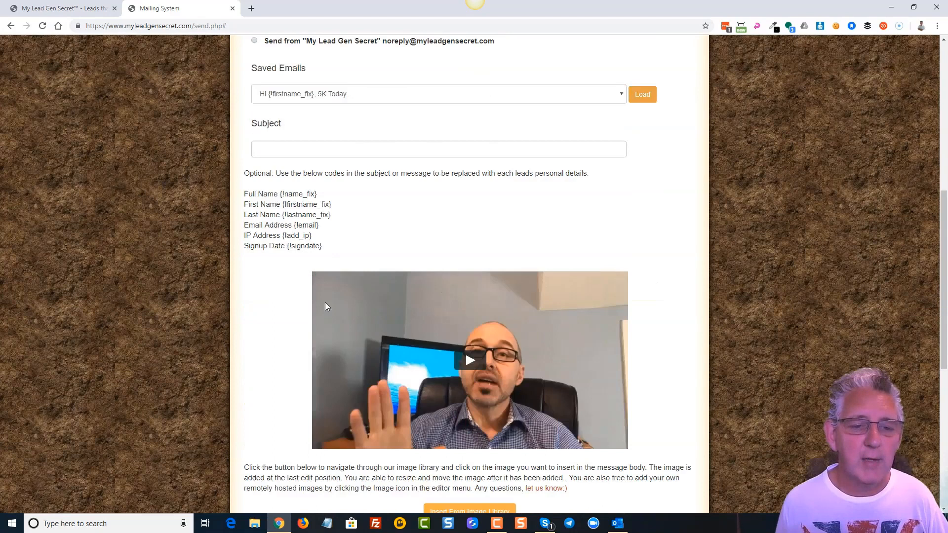
{"action": "scroll", "scroll_direction": "down", "scroll_amount": 3}
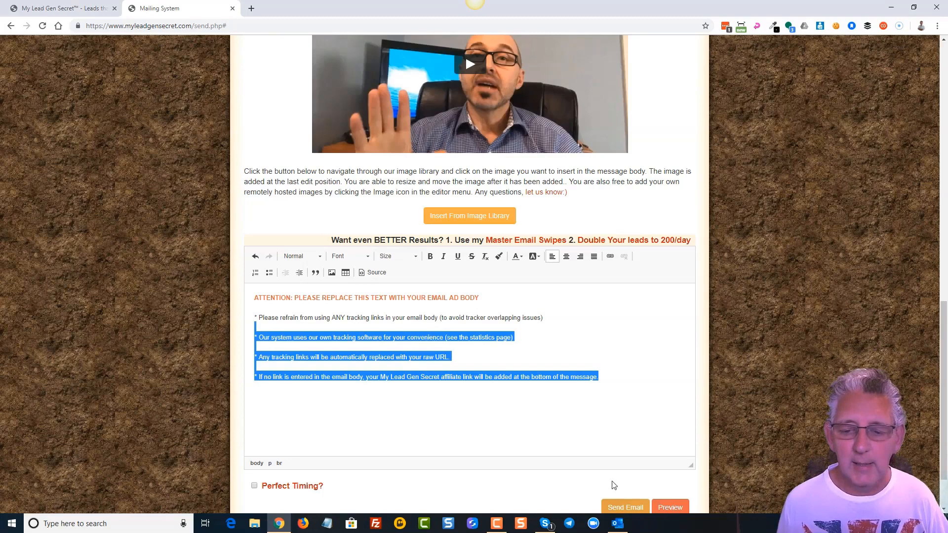
{"action": "scroll", "scroll_direction": "up", "scroll_amount": 3}
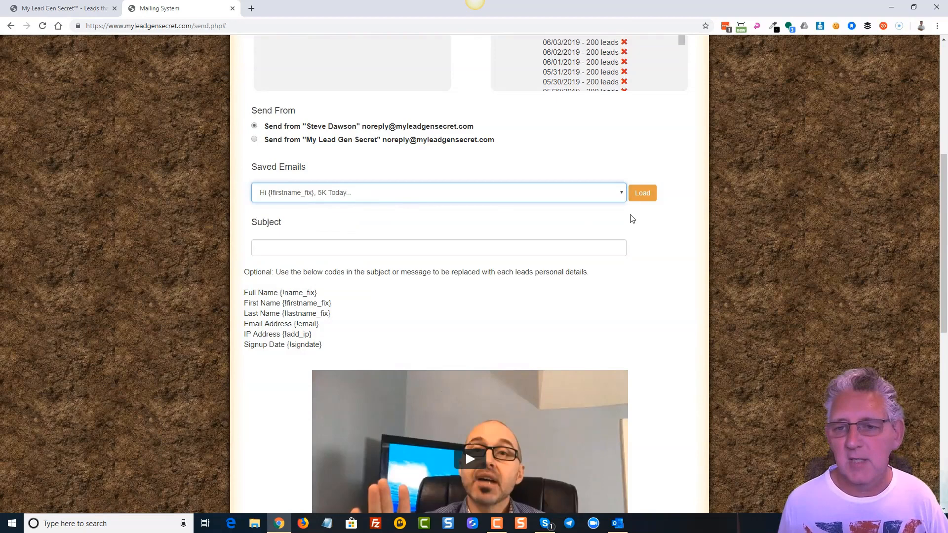
{"action": "scroll", "scroll_direction": "down", "scroll_amount": 3}
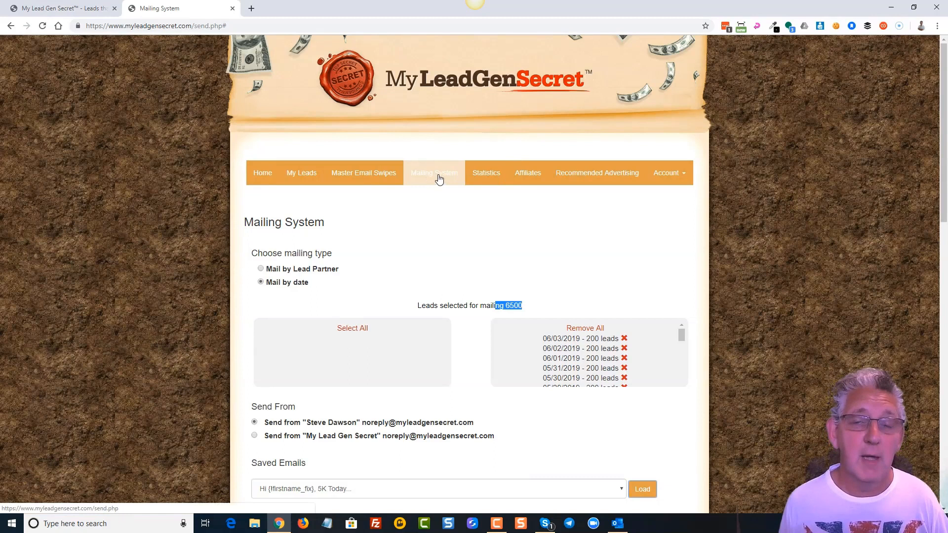
Browse Affiliates Promo Tools: sales page link, splash page links and compensation plan
{"action": "left_click", "coordinate": [527, 172]}
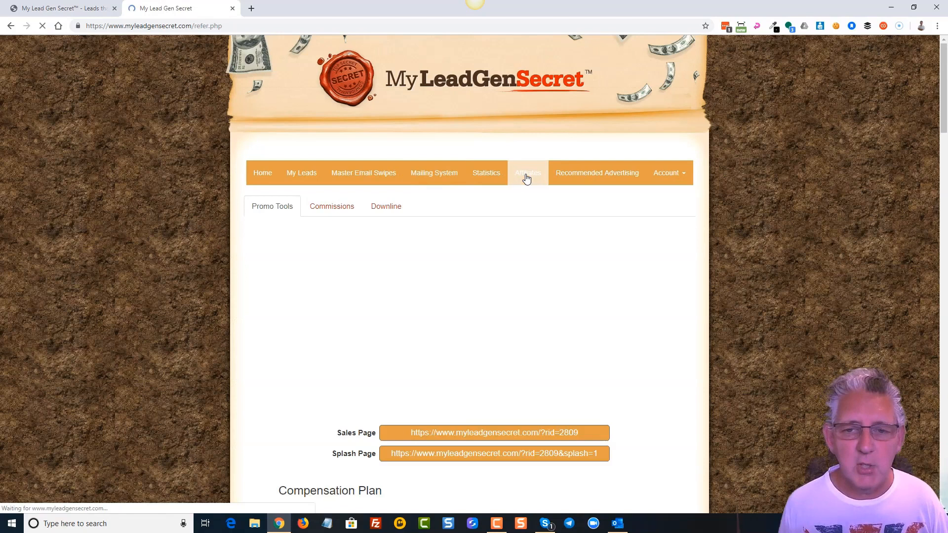
{"action": "scroll", "scroll_direction": "down", "scroll_amount": 3}
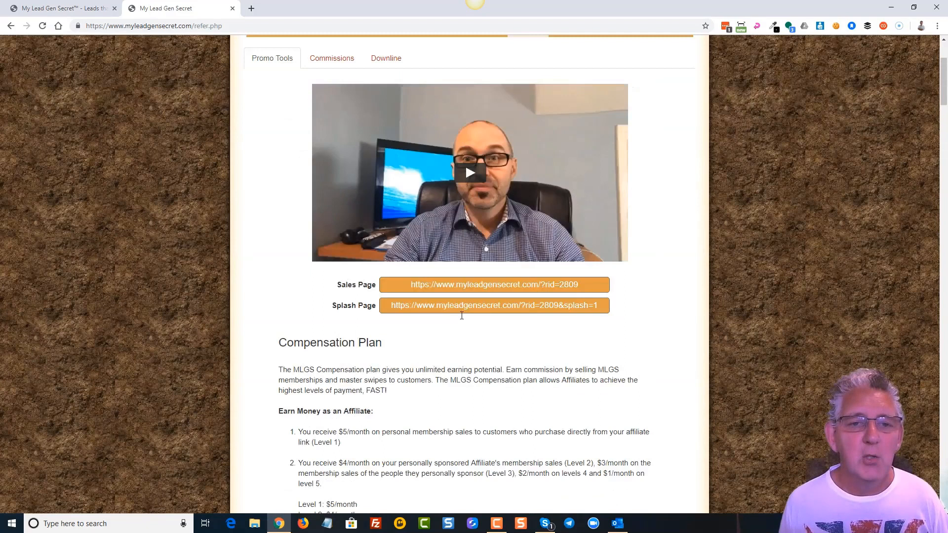
{"action": "scroll", "scroll_direction": "up", "scroll_amount": 3}
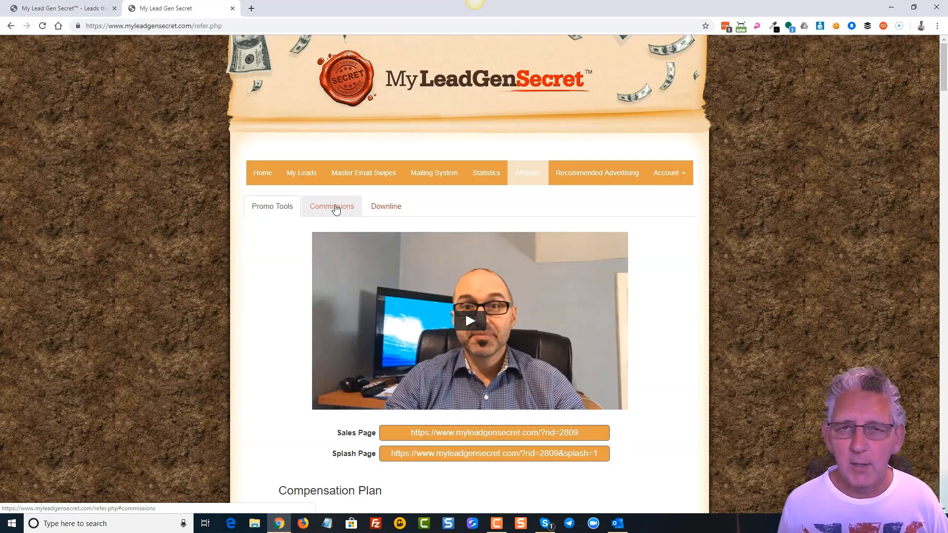
Review commissions: $6,293.00 total earned and $1,437.00 unpaid, near Request Payout
{"action": "left_click", "coordinate": [331, 207]}
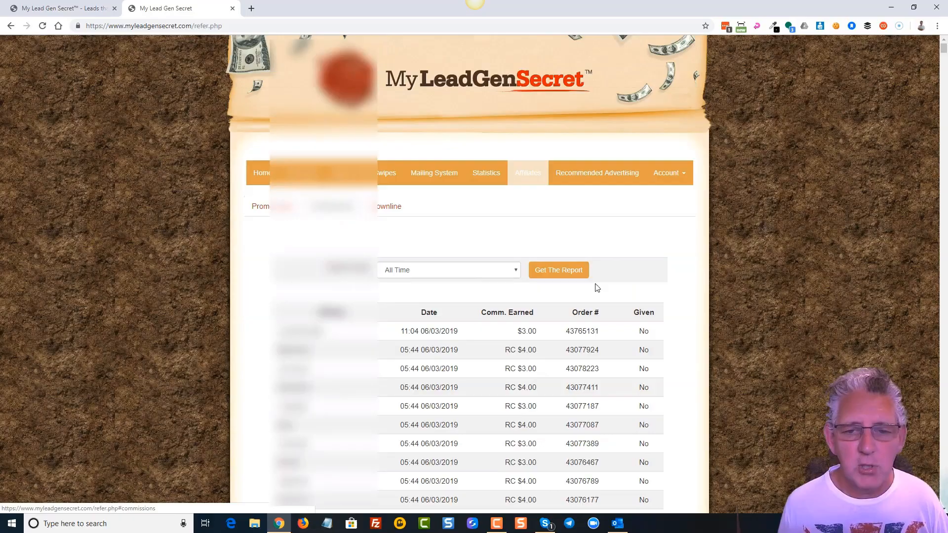
{"action": "scroll", "scroll_direction": "down", "scroll_amount": 3}
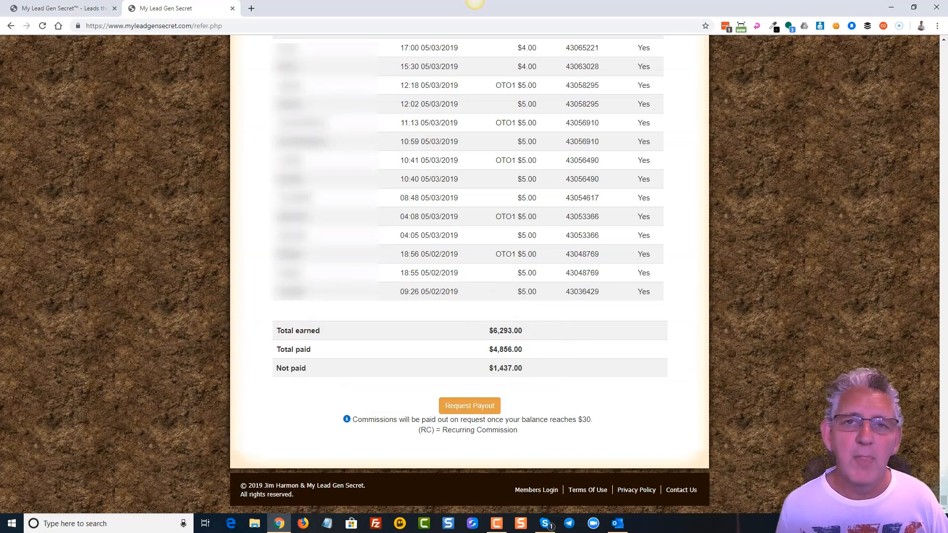
{"action": "mouse_move", "coordinate": [768, 475]}
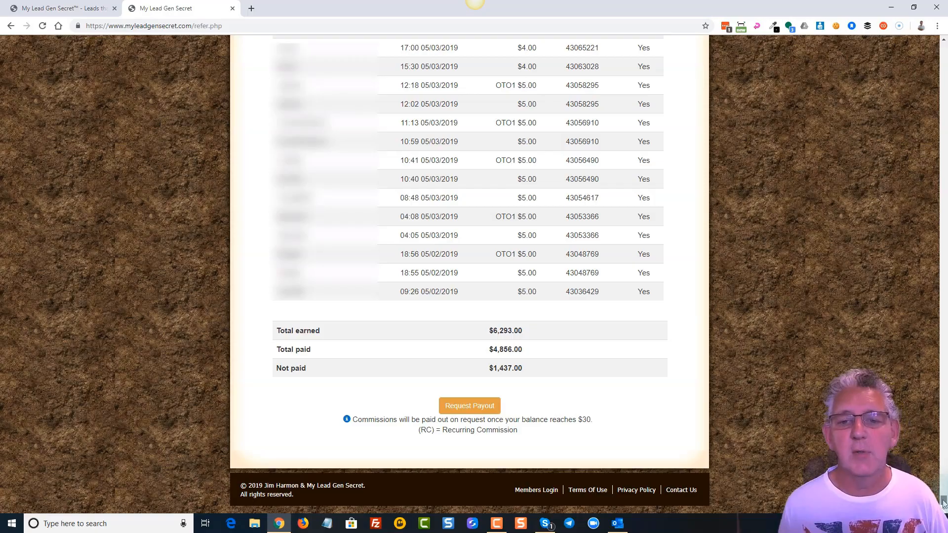
{"action": "scroll", "scroll_direction": "up", "scroll_amount": 3}
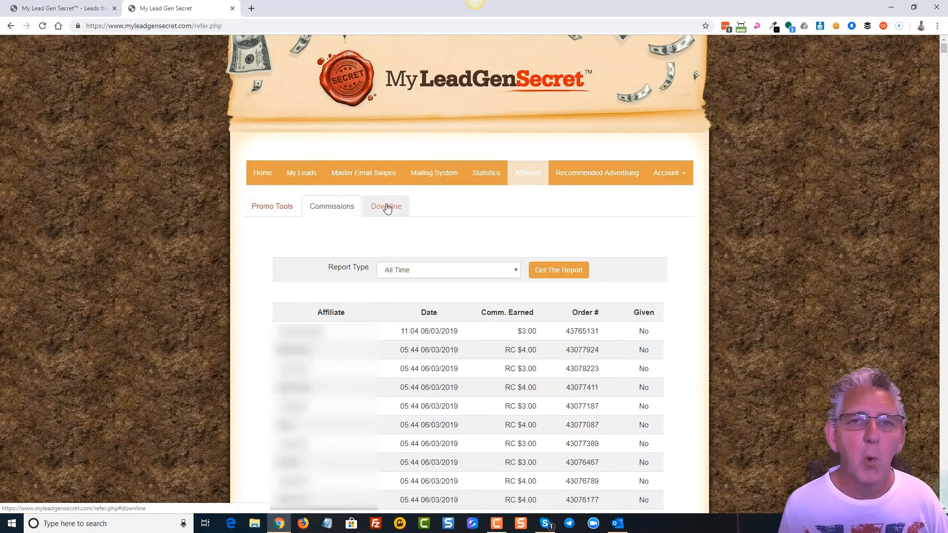
{"action": "left_click", "coordinate": [385, 206]}
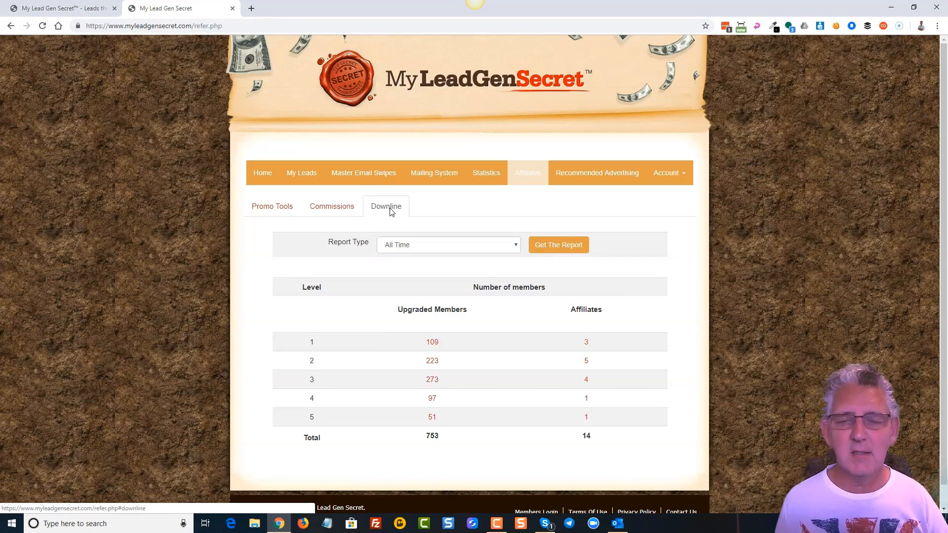
Run the Last Week downline report: 153 upgraded members and no affiliates
{"action": "left_click", "coordinate": [447, 244]}
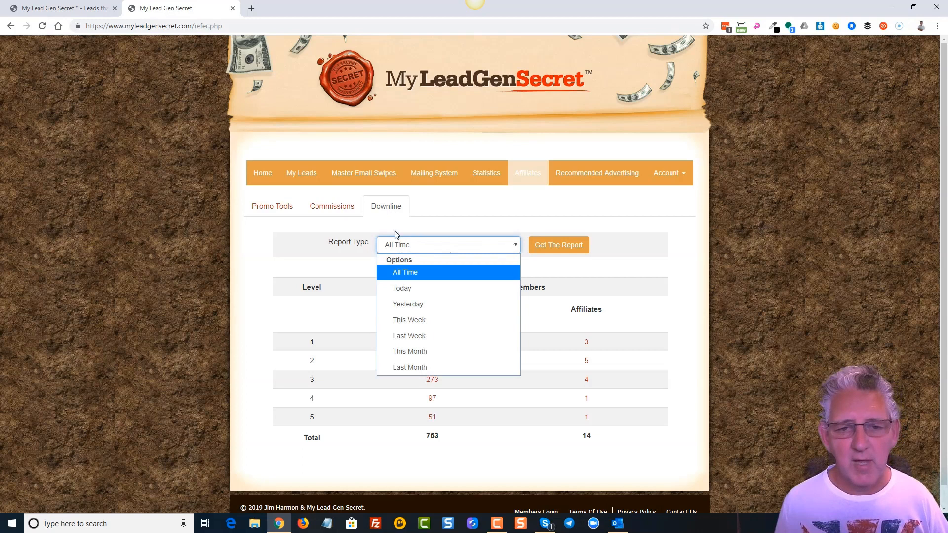
{"action": "left_click", "coordinate": [409, 336]}
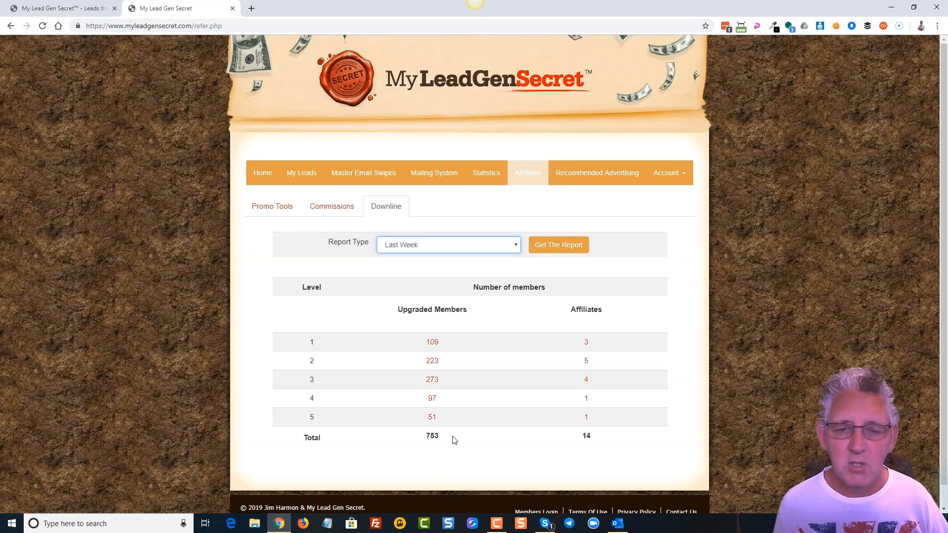
{"action": "left_click", "coordinate": [558, 245]}
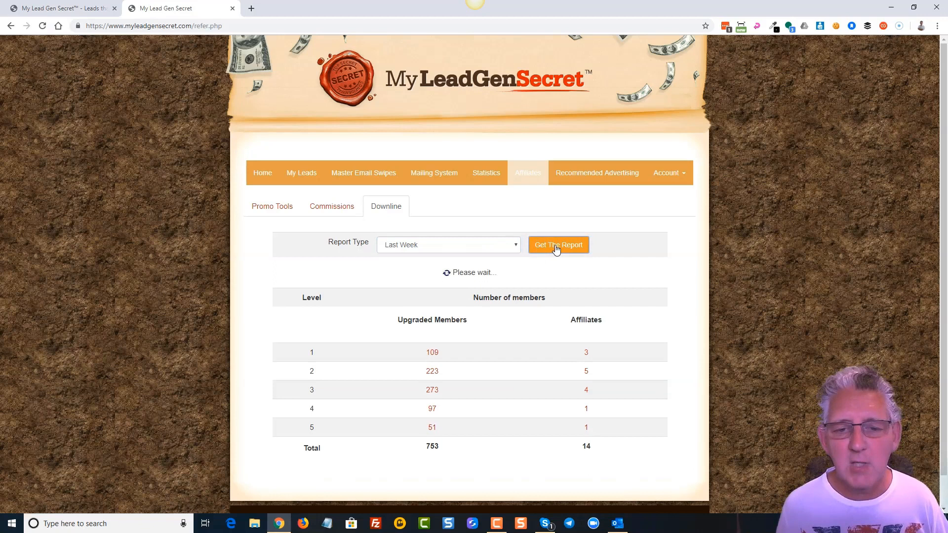
{"action": "left_click", "coordinate": [557, 245]}
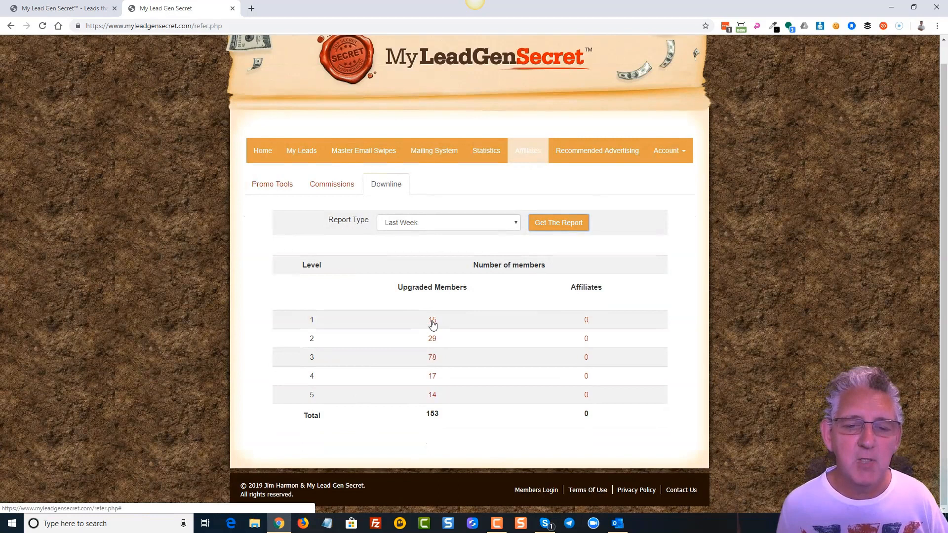
Expand the 15 level-1 upgraded members with sources, then return to My Leads
{"action": "left_click", "coordinate": [431, 320]}
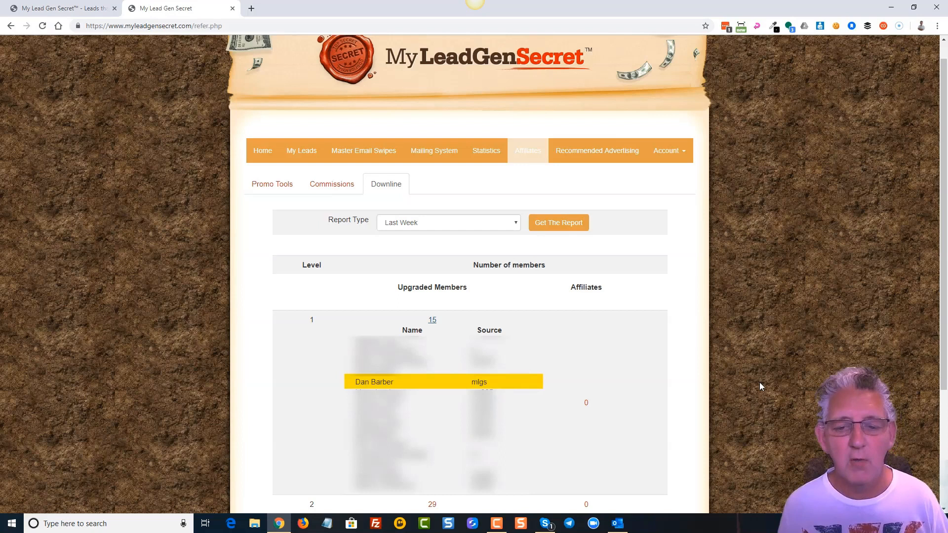
{"action": "mouse_move", "coordinate": [499, 388]}
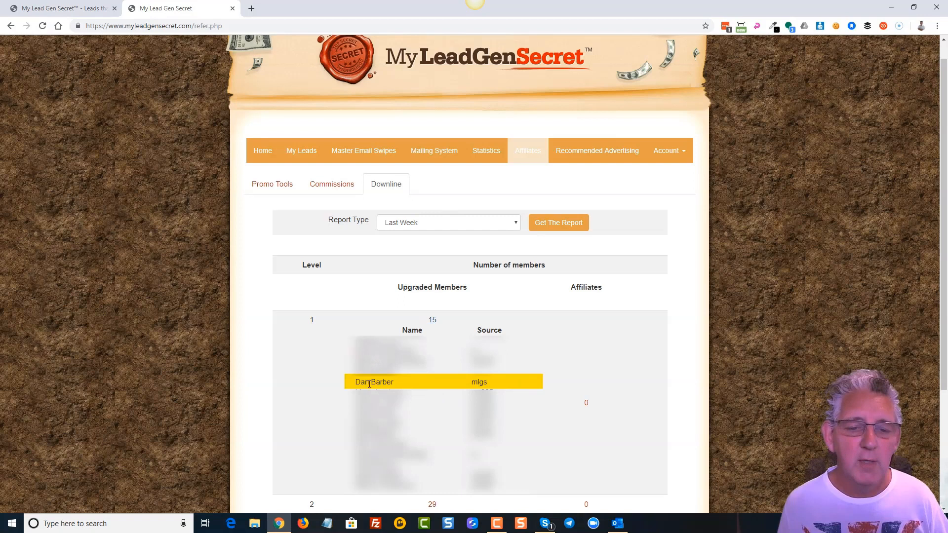
{"action": "left_click", "coordinate": [302, 151]}
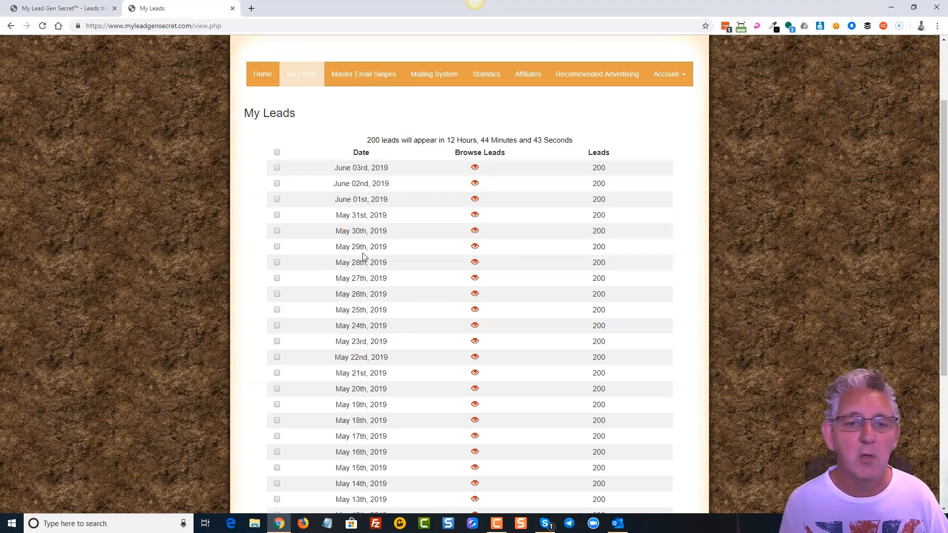
{"action": "left_click", "coordinate": [474, 246]}
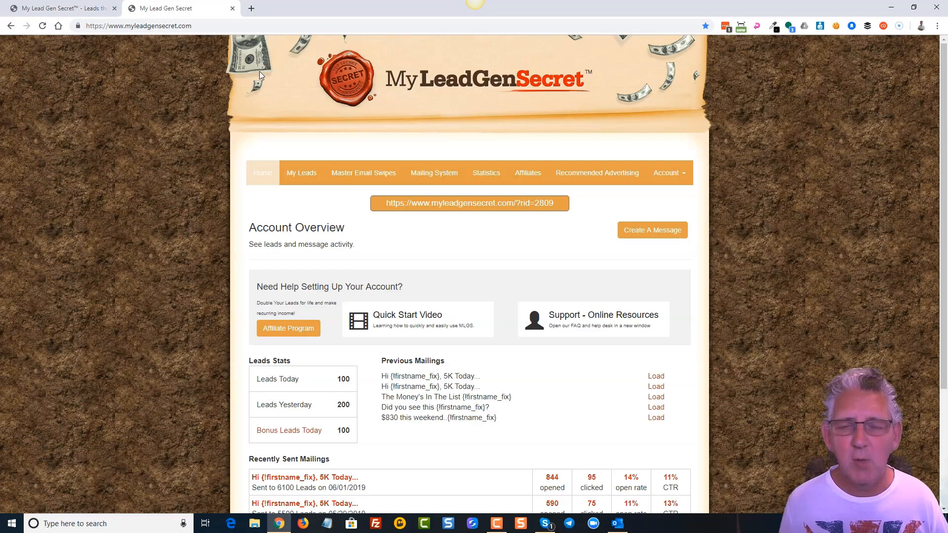
{"action": "mouse_move", "coordinate": [225, 98]}
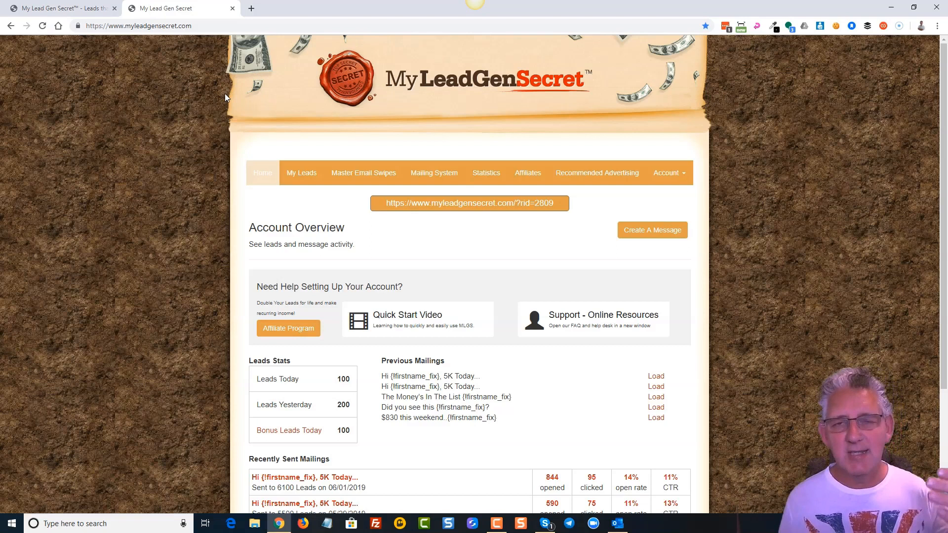
{"action": "mouse_move", "coordinate": [210, 103]}
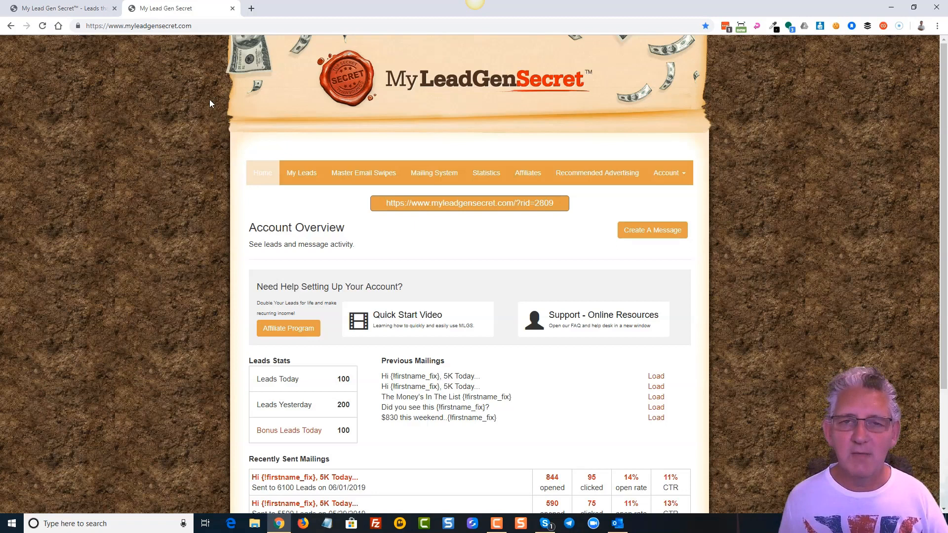